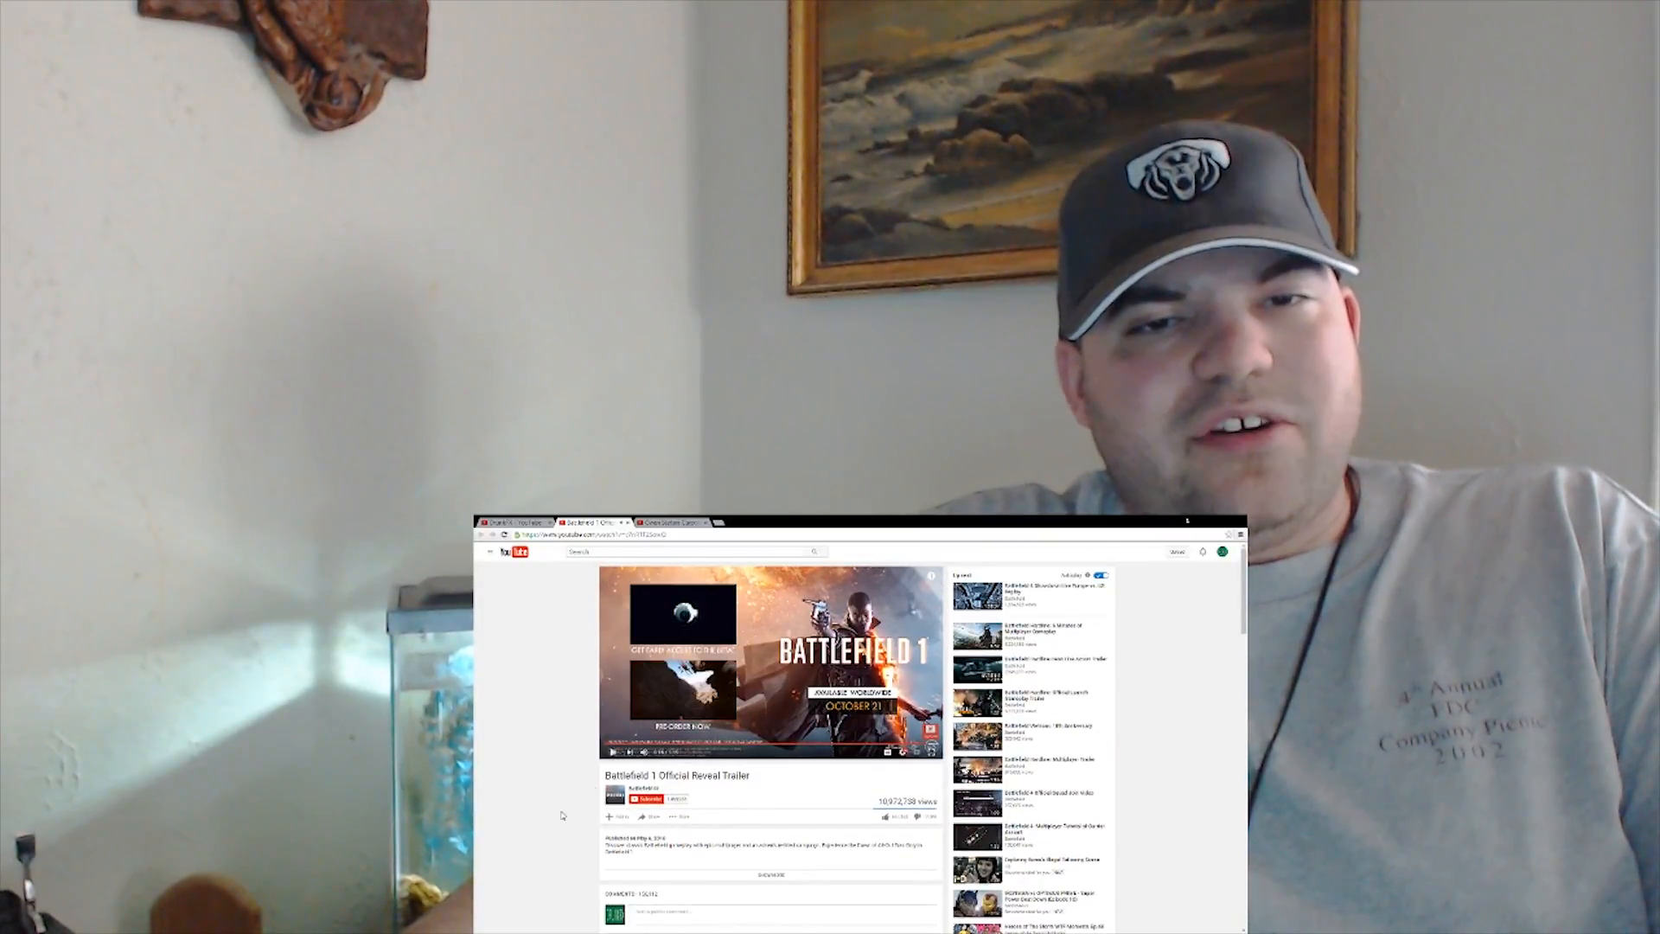
scroll("down", 3)
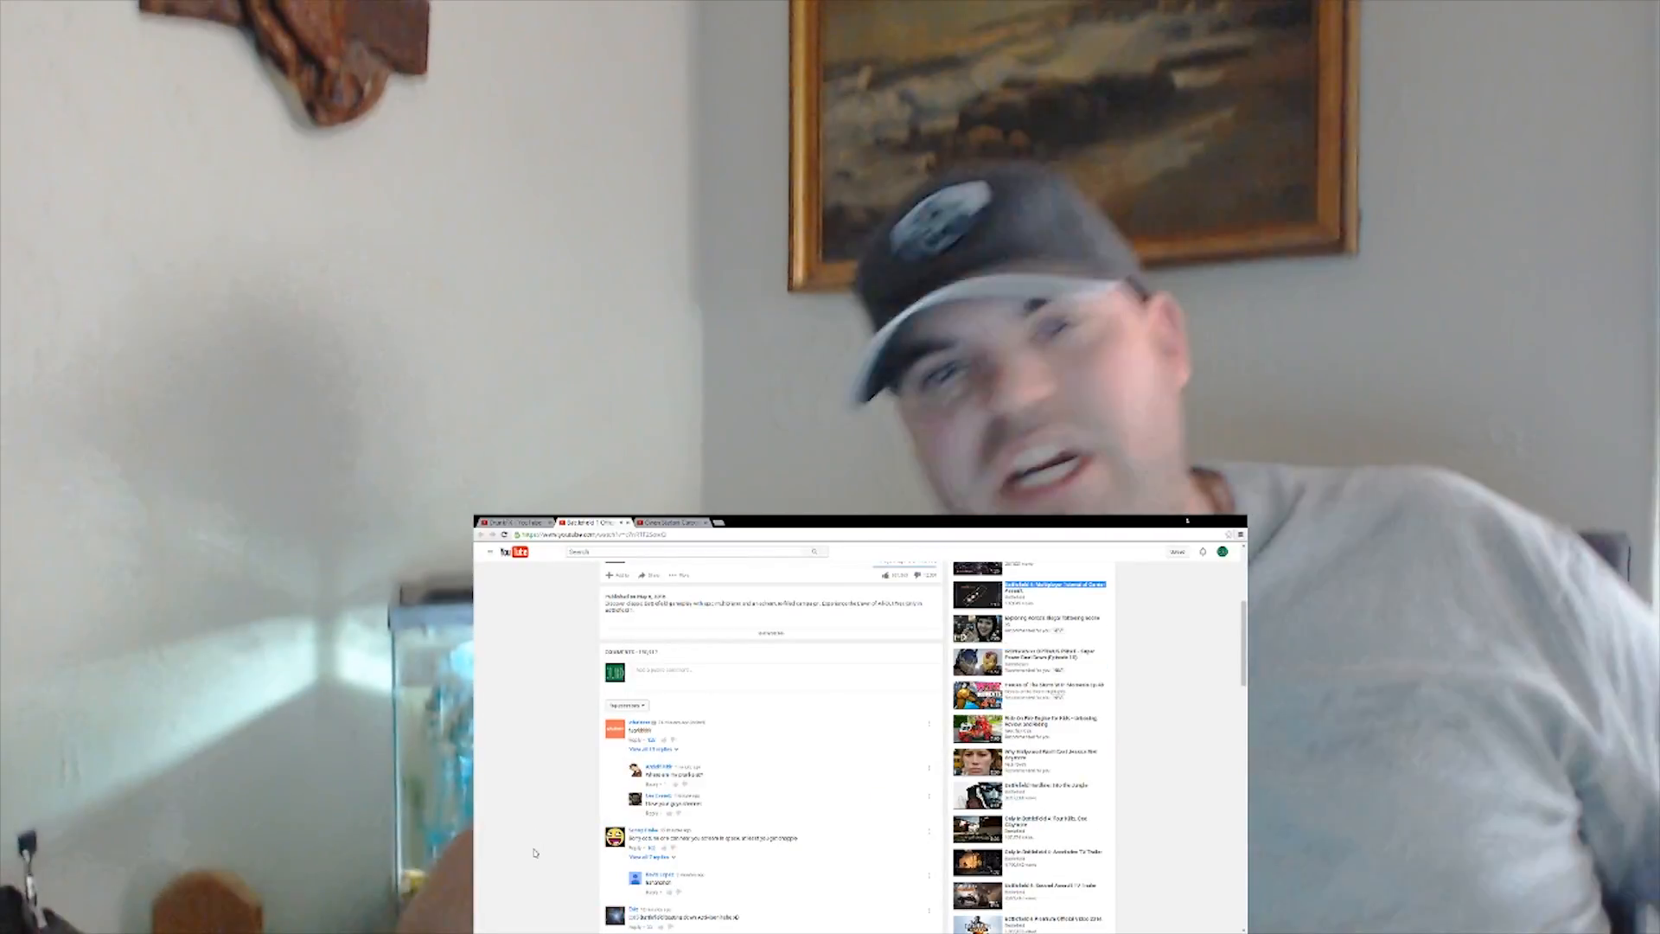